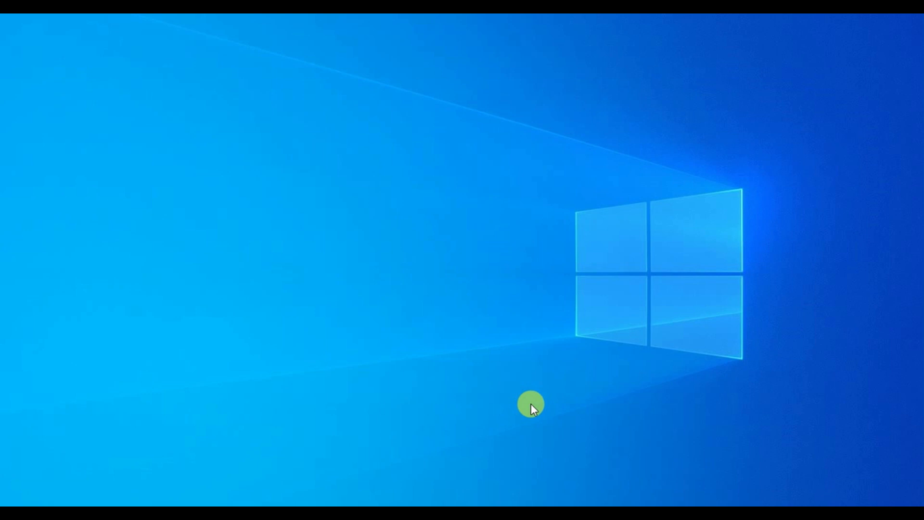
mouse_move(505, 18)
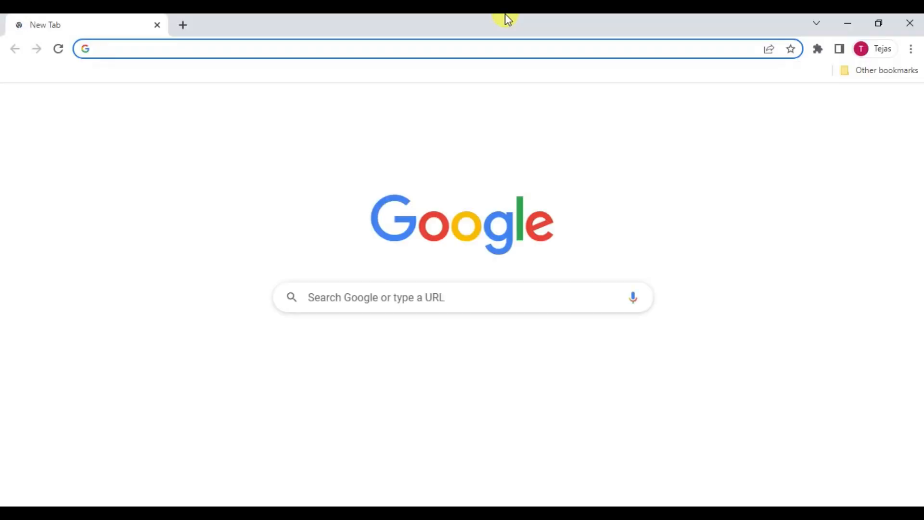
- Search Google for 'visual studio code' from the Chrome address bar
text(visual studio code)
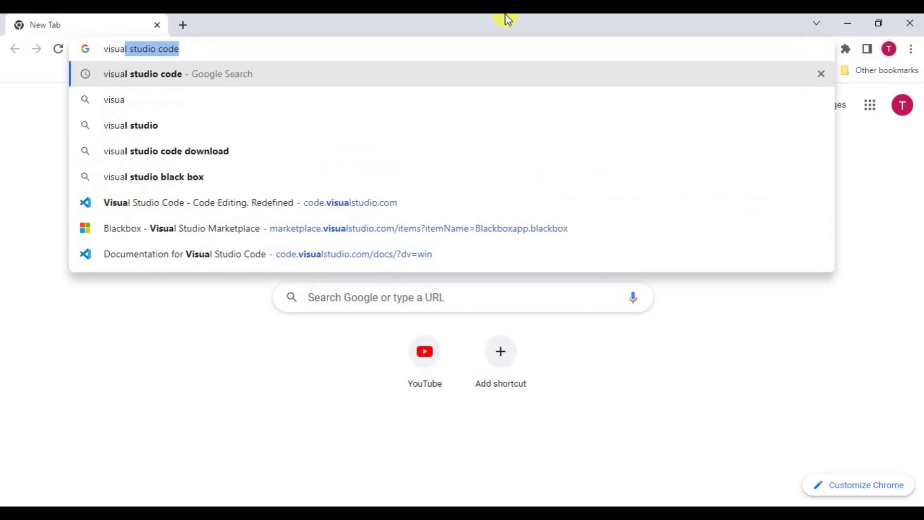
text(visua: studio code)
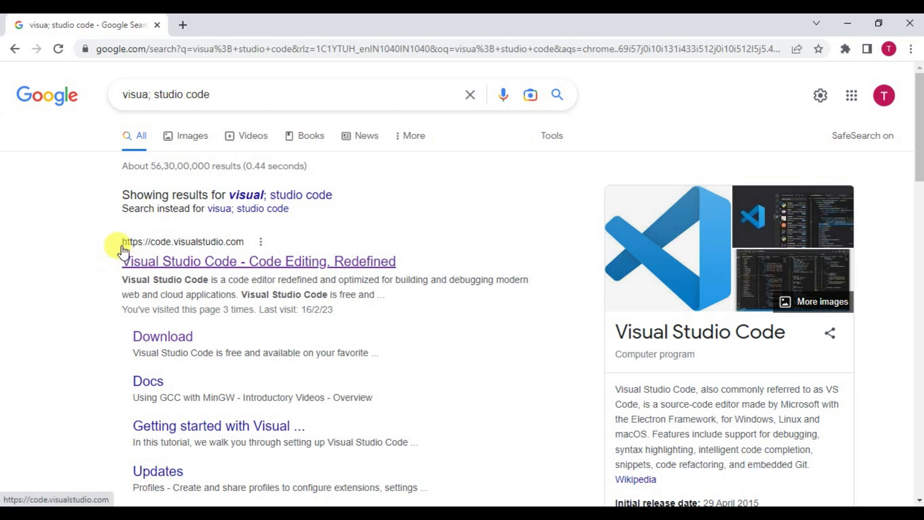
mouse_move(214, 266)
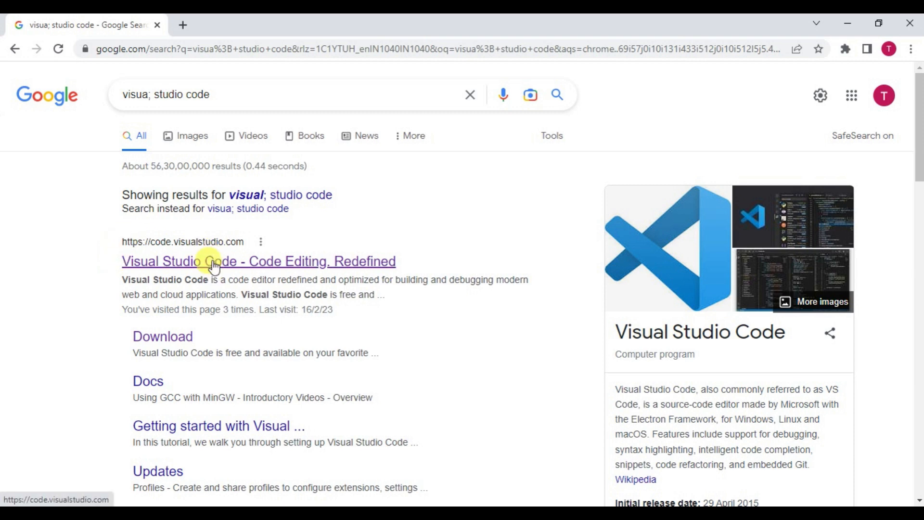
- From the official Visual Studio Code site, download the stable Windows build after glancing at other platforms
click(258, 260)
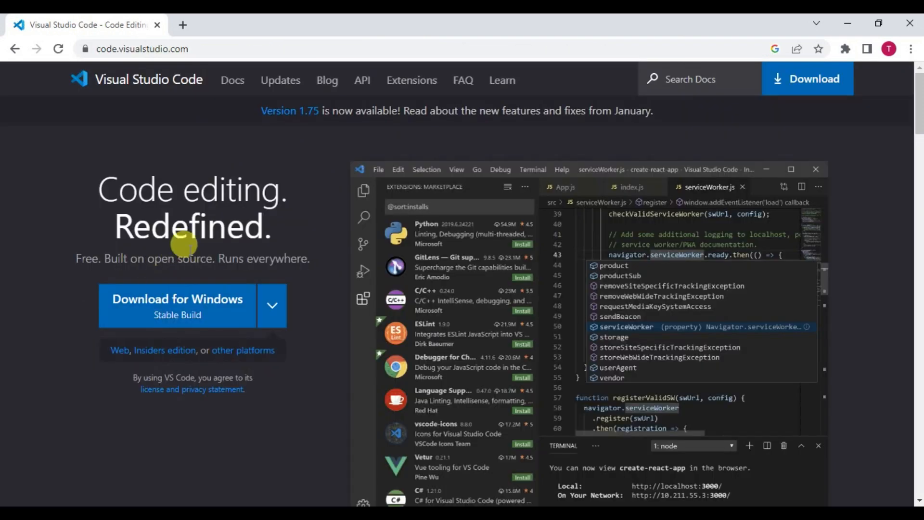
mouse_move(232, 80)
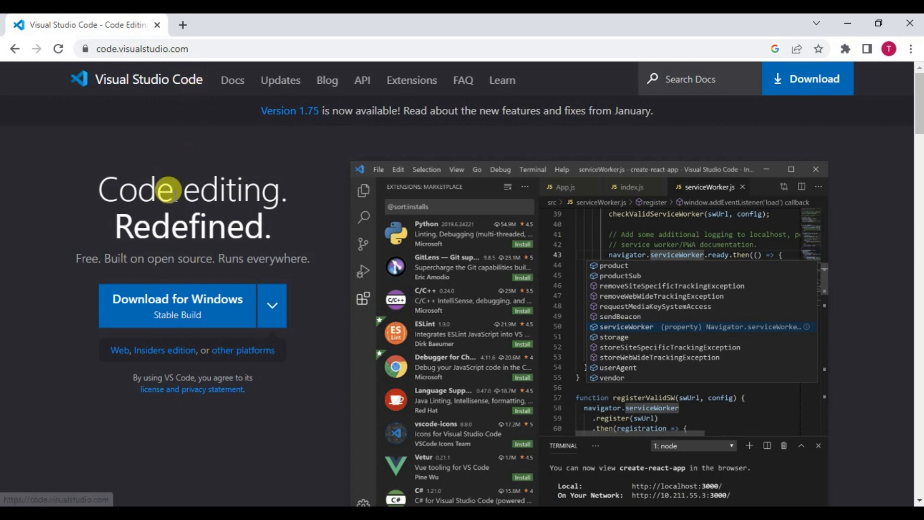
mouse_move(105, 245)
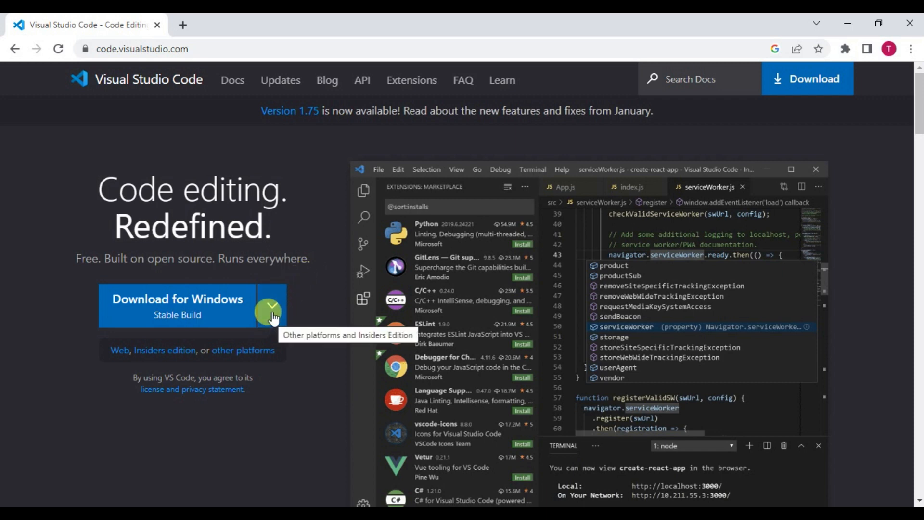
click(271, 306)
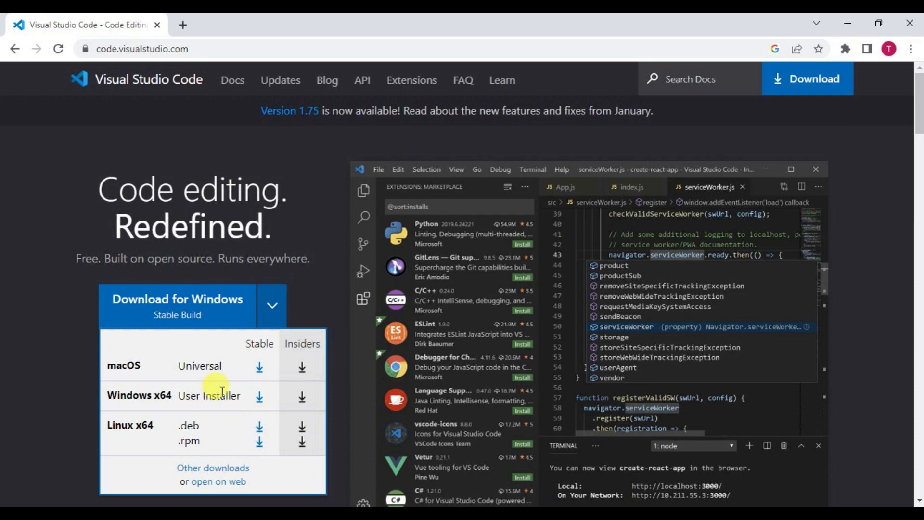
mouse_move(23, 272)
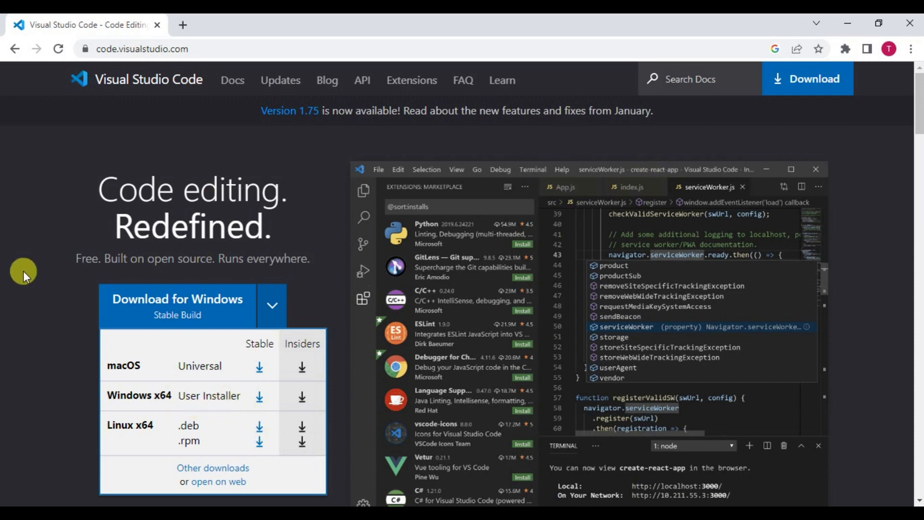
click(177, 305)
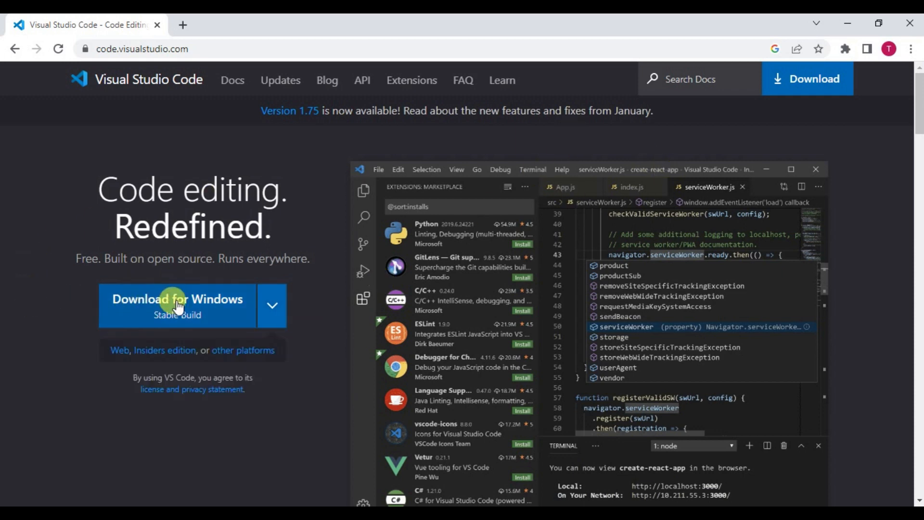
click(178, 299)
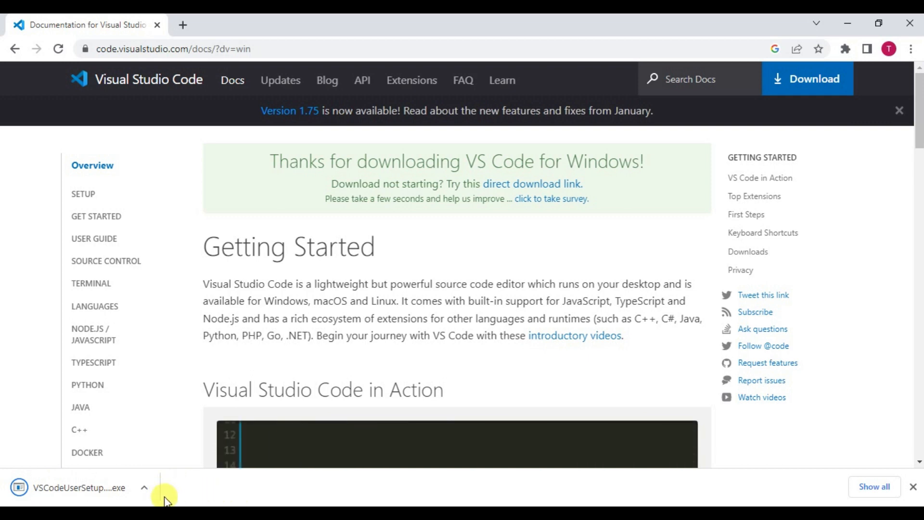
- Show the downloaded Visual Studio Code installer in its Downloads folder
click(144, 487)
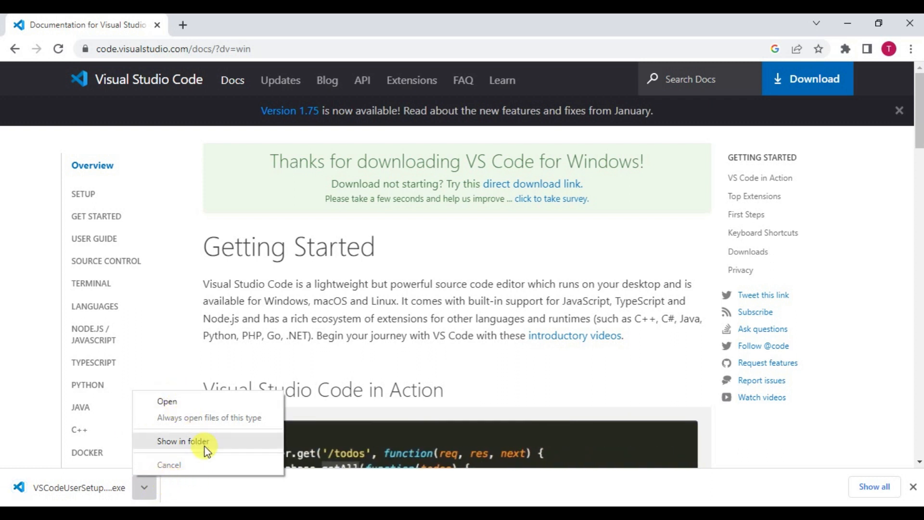
click(183, 441)
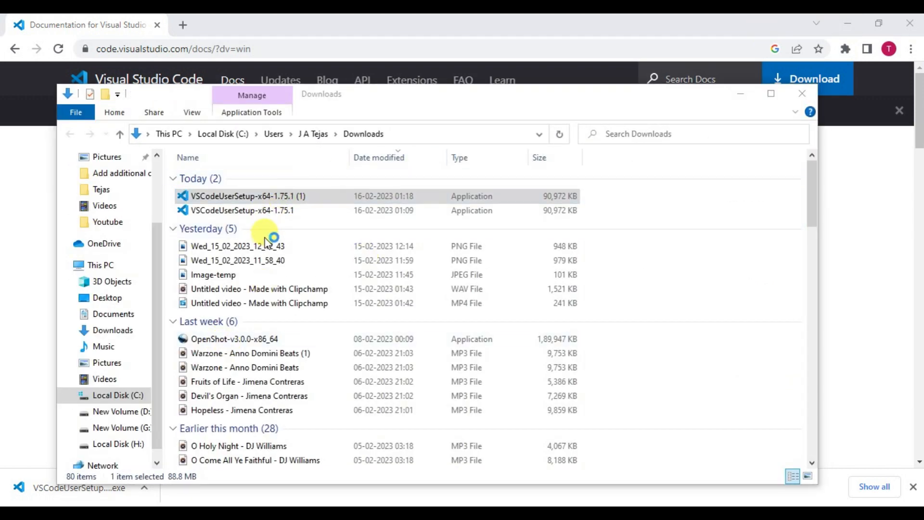
- Run the installer, accept the license, keep default Start Menu folder and tasks, and begin installing
double_click(246, 195)
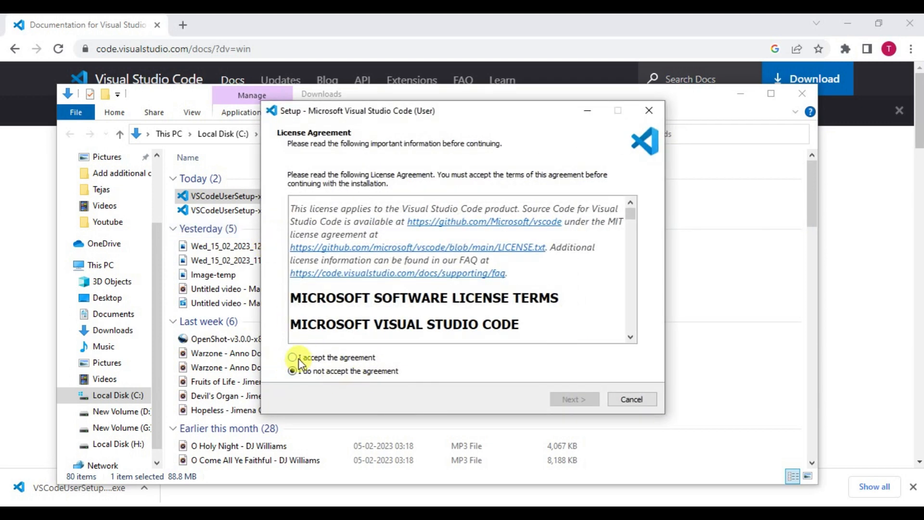
click(293, 357)
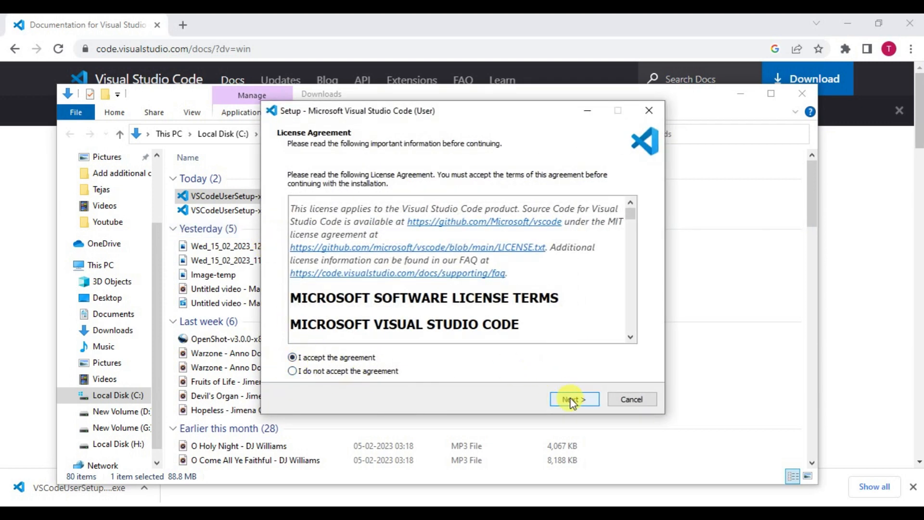
click(572, 399)
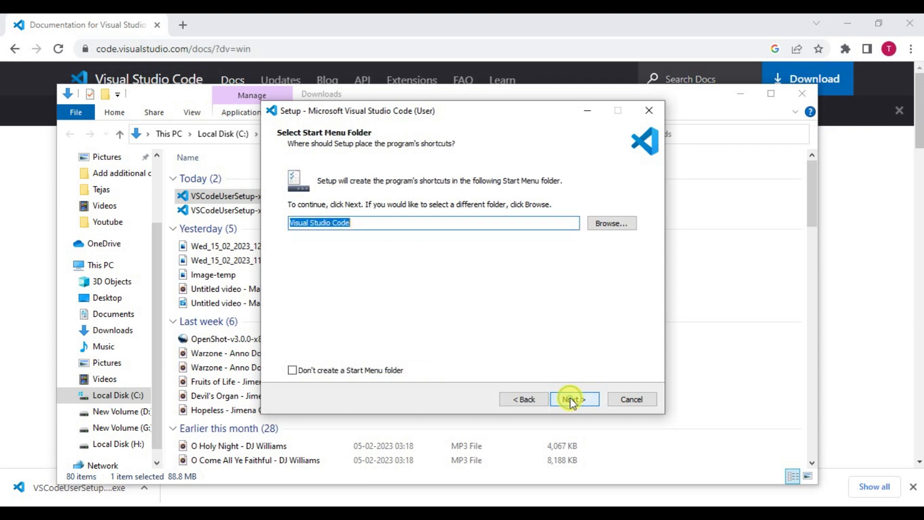
click(571, 399)
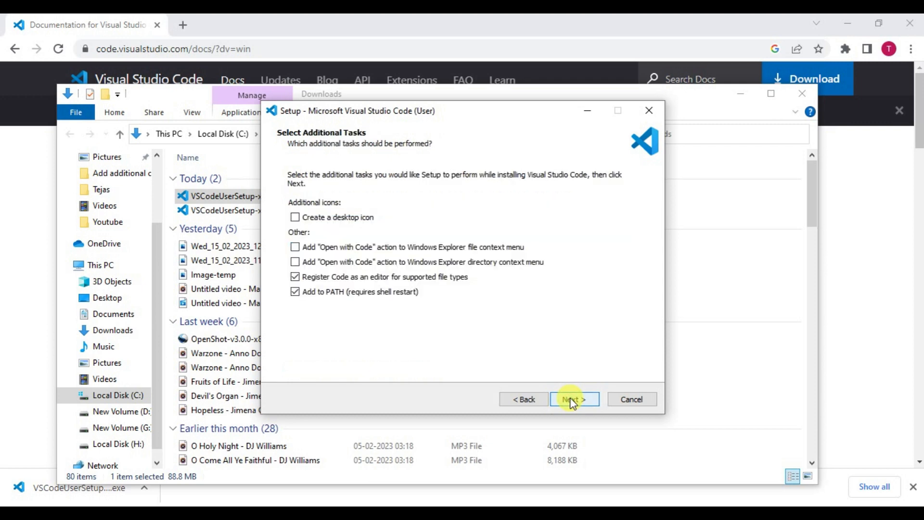
click(574, 398)
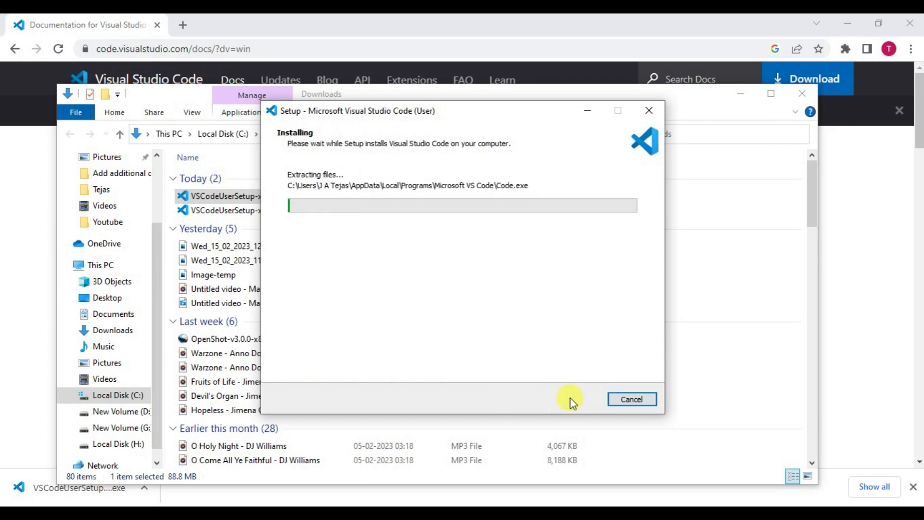
mouse_move(533, 286)
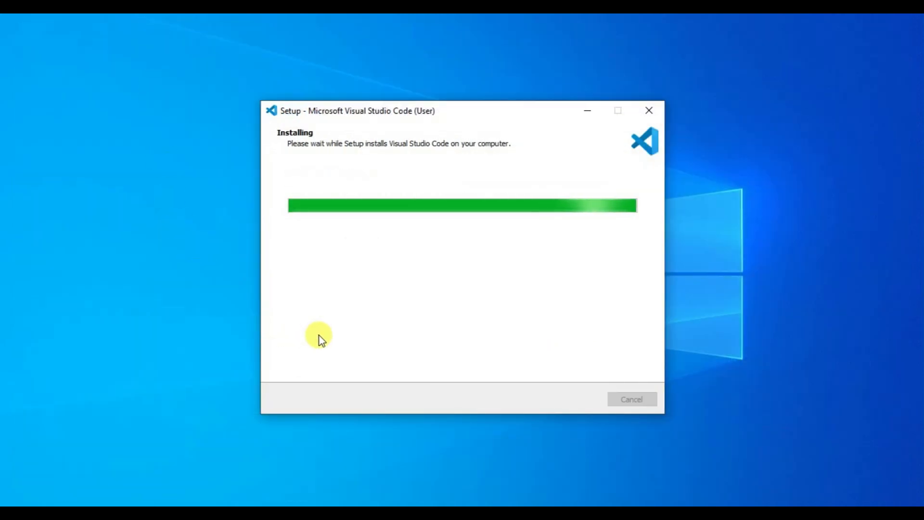
mouse_move(323, 335)
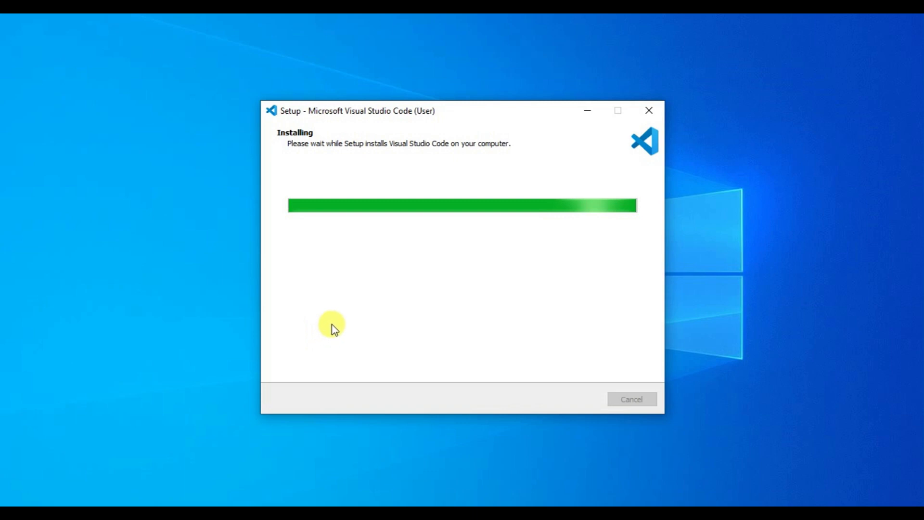
mouse_move(526, 253)
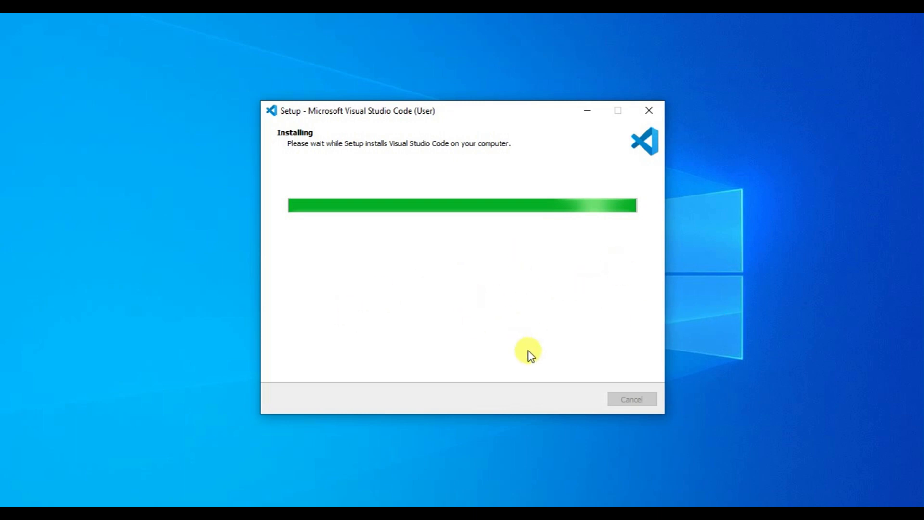
mouse_move(537, 349)
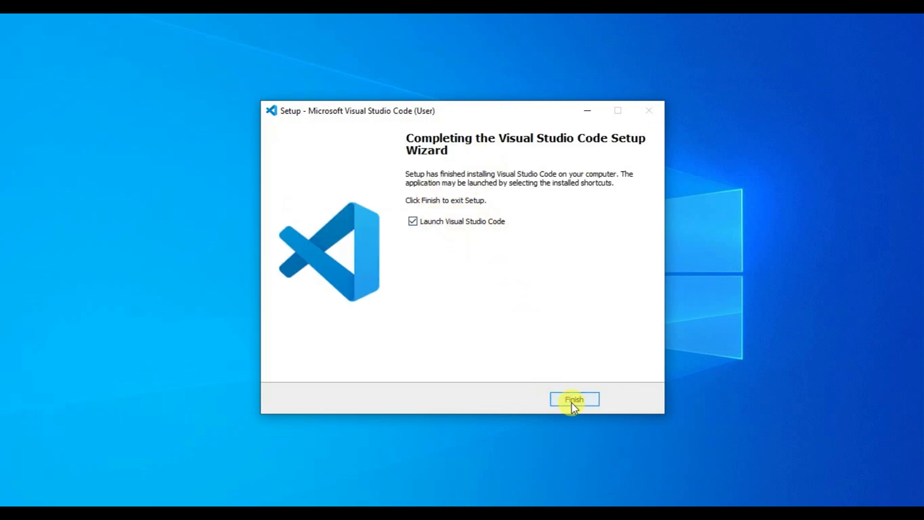
- Finish setup so Visual Studio Code launches to its Welcome page
click(574, 398)
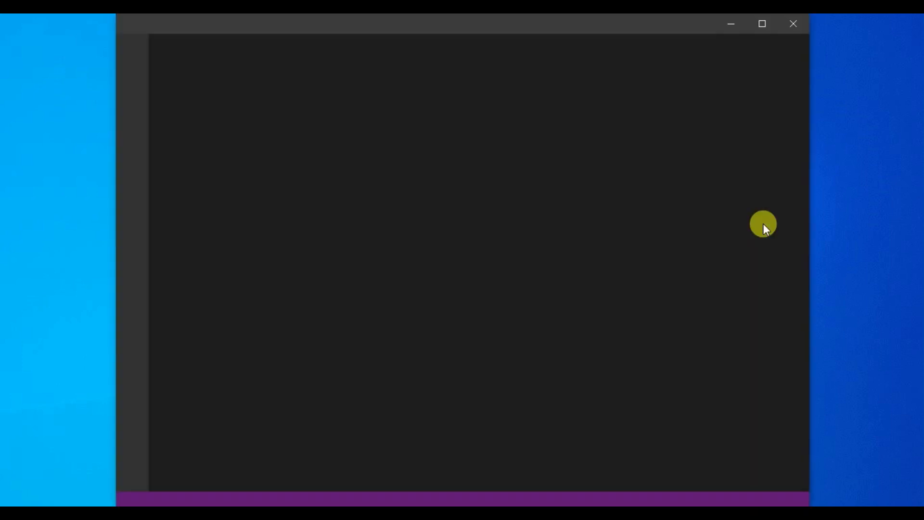
mouse_move(764, 212)
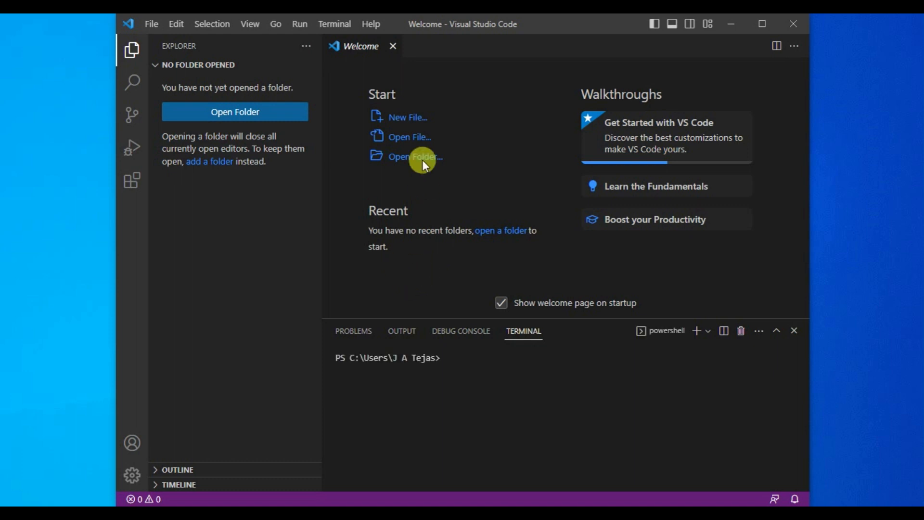
mouse_move(456, 211)
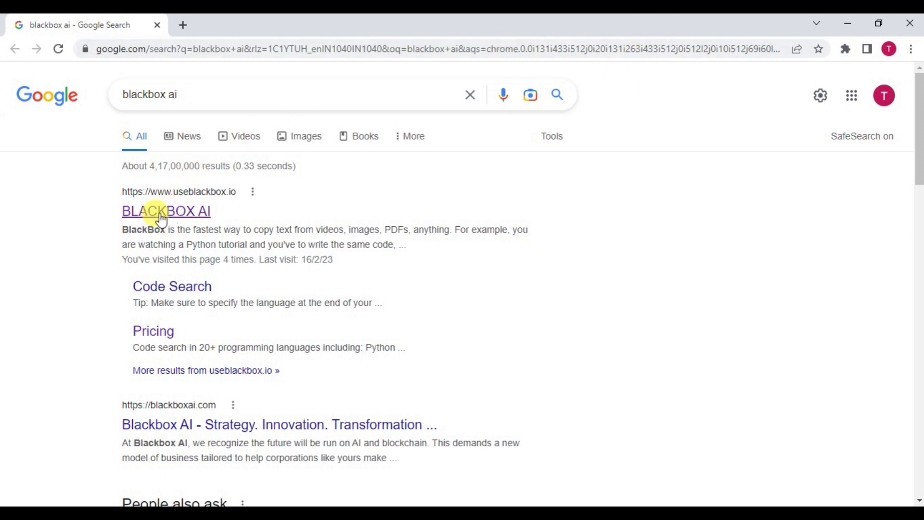
mouse_move(171, 203)
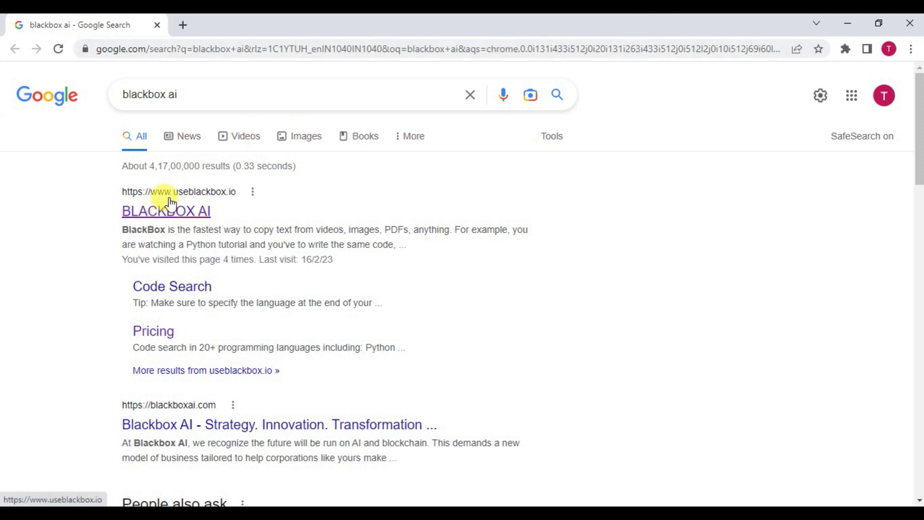
mouse_move(171, 219)
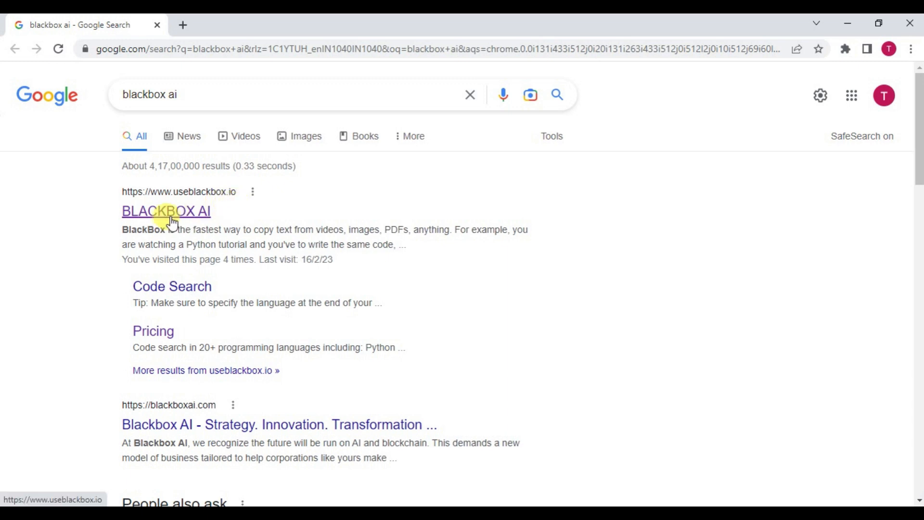
- Reach the Blackbox AI sign-up page via Get Started For Free on its homepage
click(167, 211)
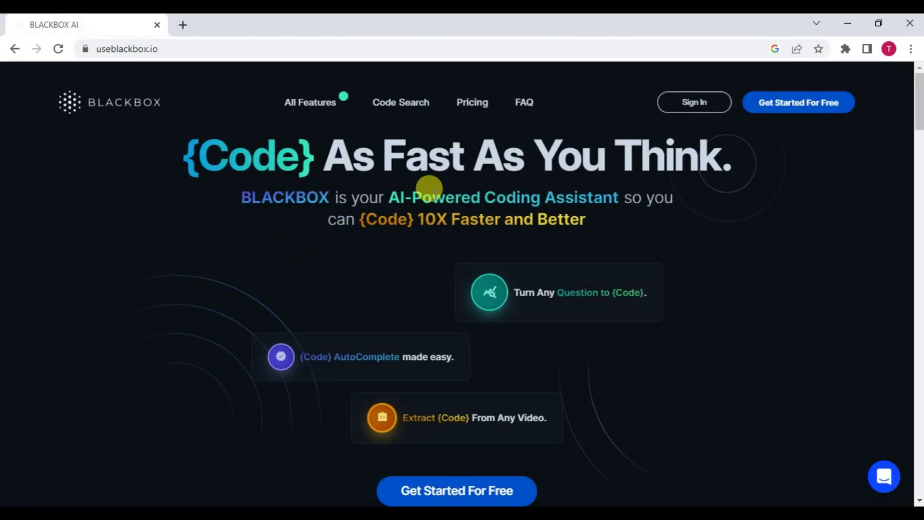
click(798, 102)
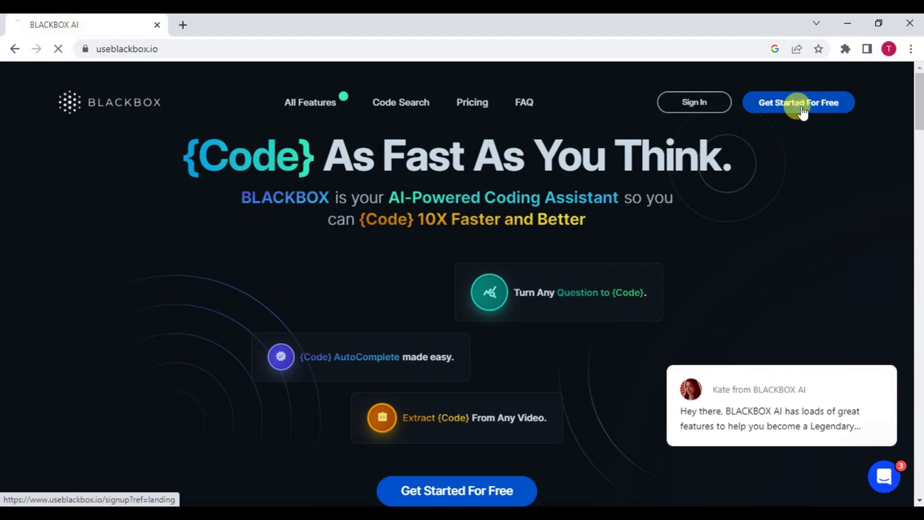
click(798, 102)
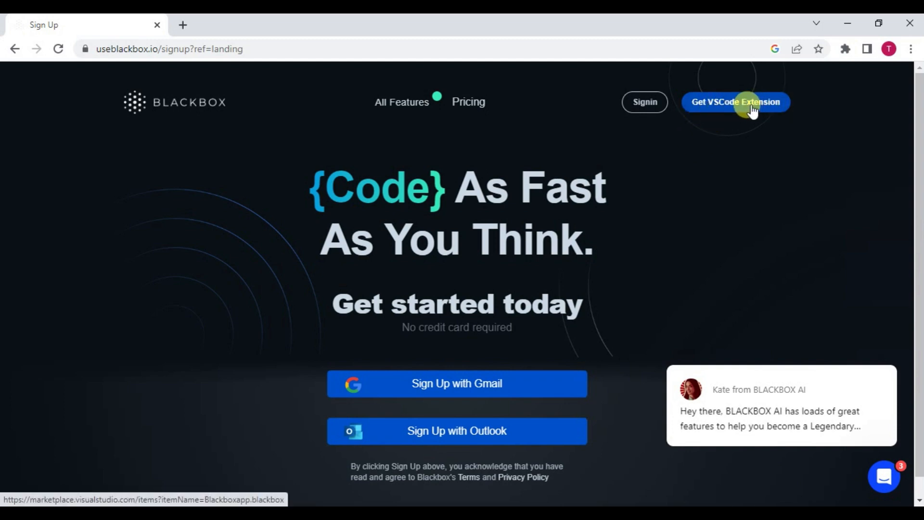
- Install the Blackbox extension from its Marketplace page, letting Chrome hand off to Visual Studio Code
click(734, 101)
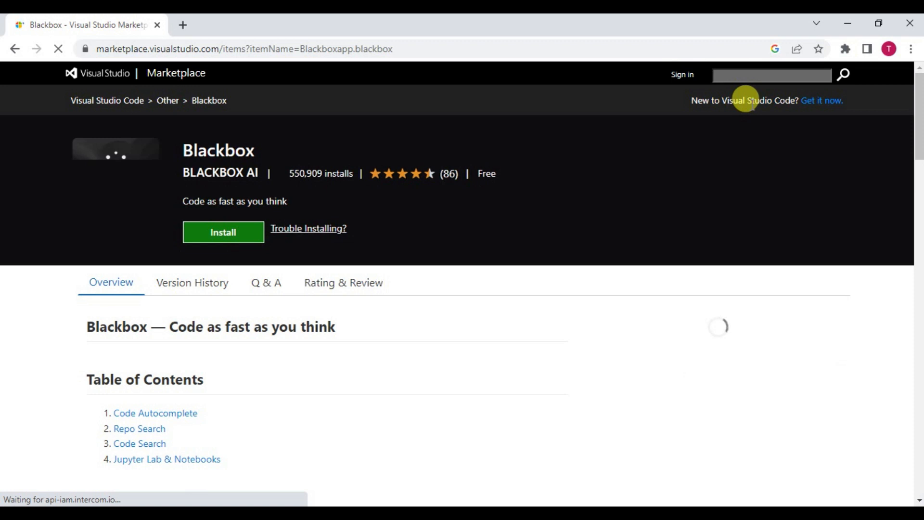
click(222, 232)
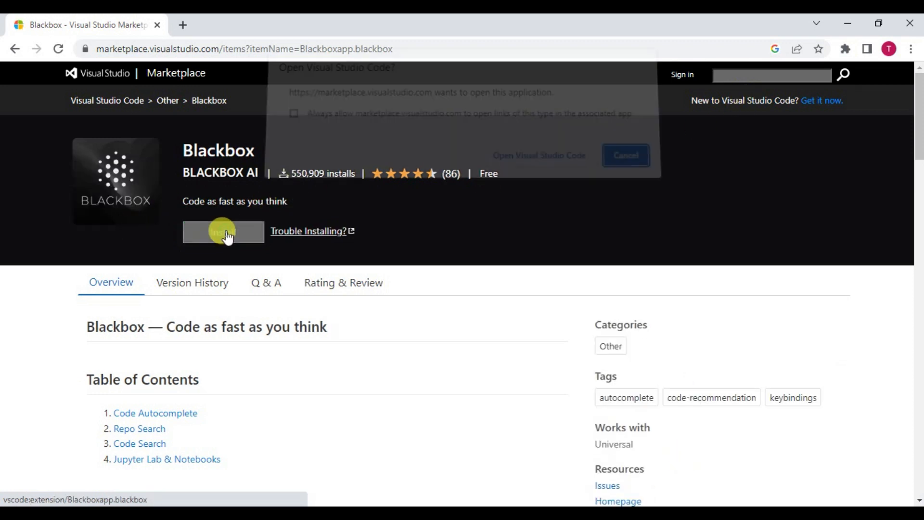
click(223, 231)
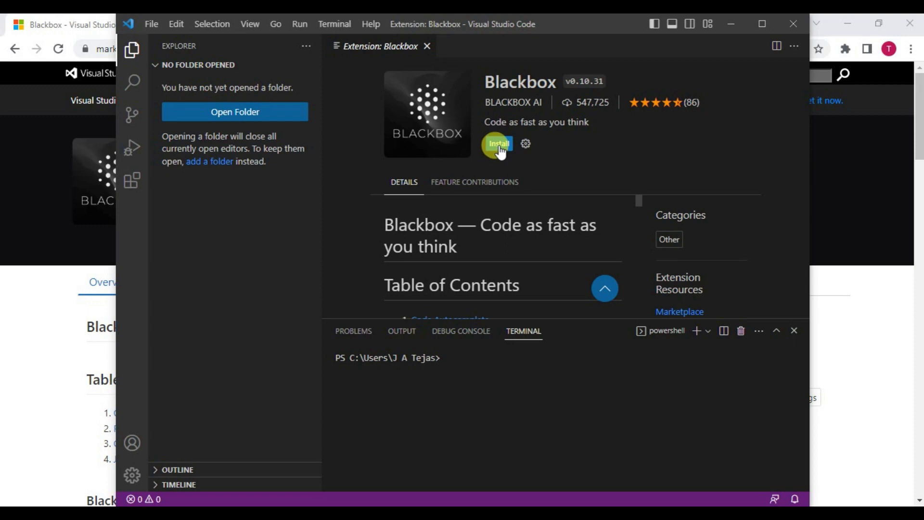
- Install the Blackbox extension from its page inside Visual Studio Code
click(498, 144)
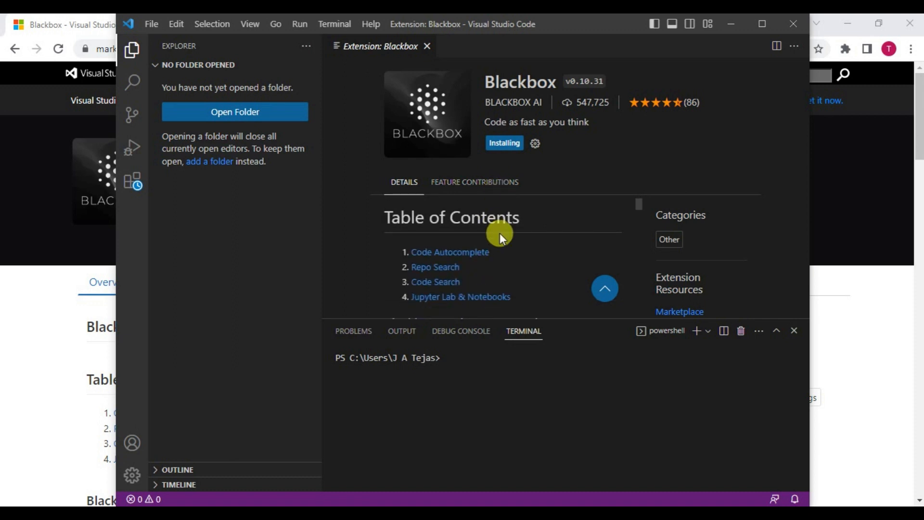
mouse_move(498, 258)
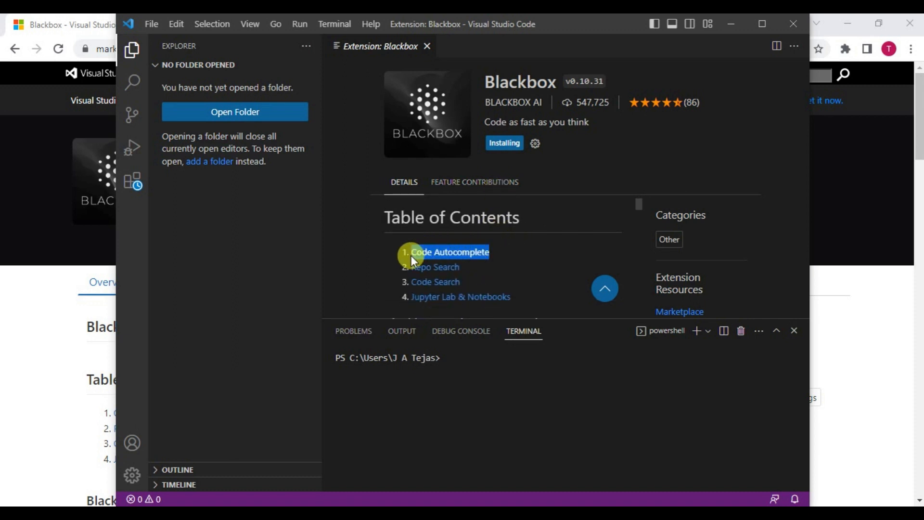
mouse_move(480, 280)
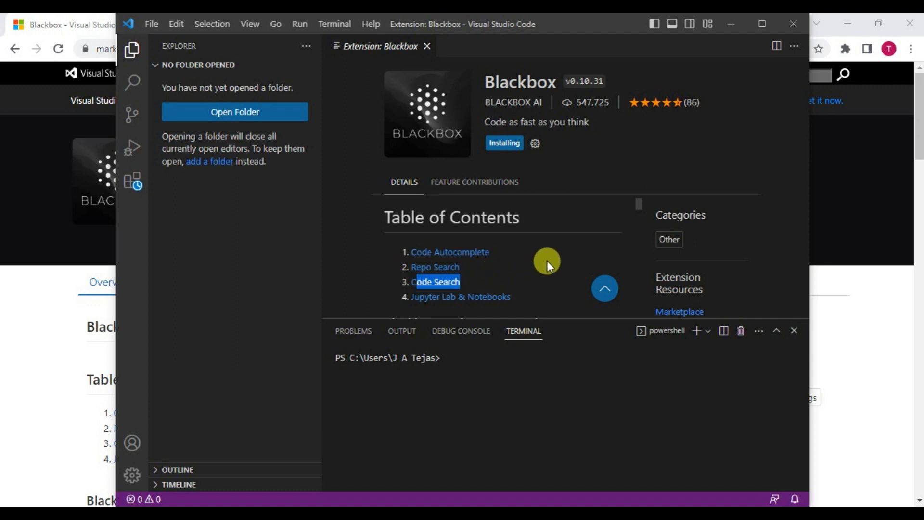
mouse_move(534, 208)
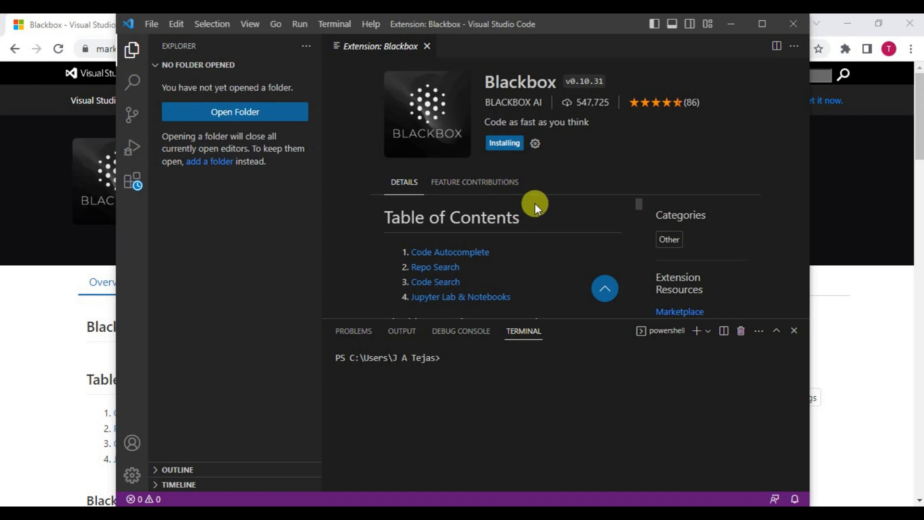
mouse_move(529, 213)
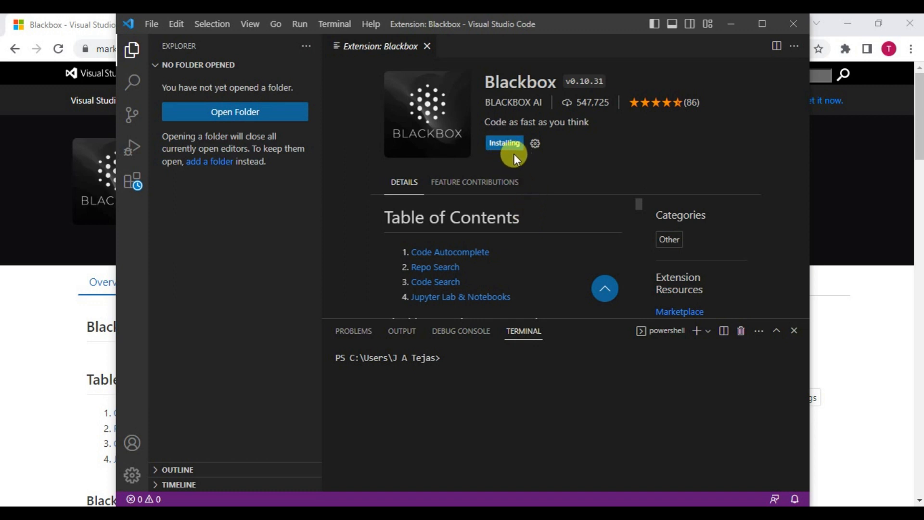
mouse_move(524, 162)
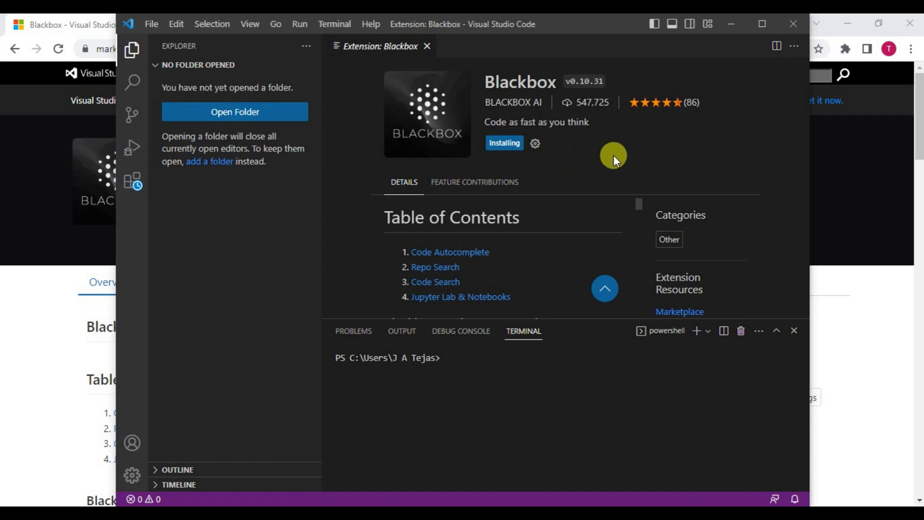
mouse_move(542, 180)
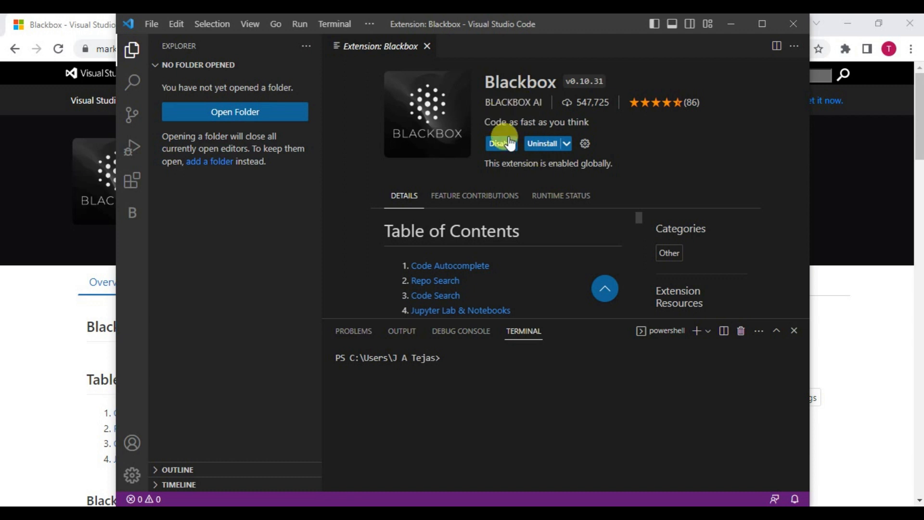
mouse_move(311, 115)
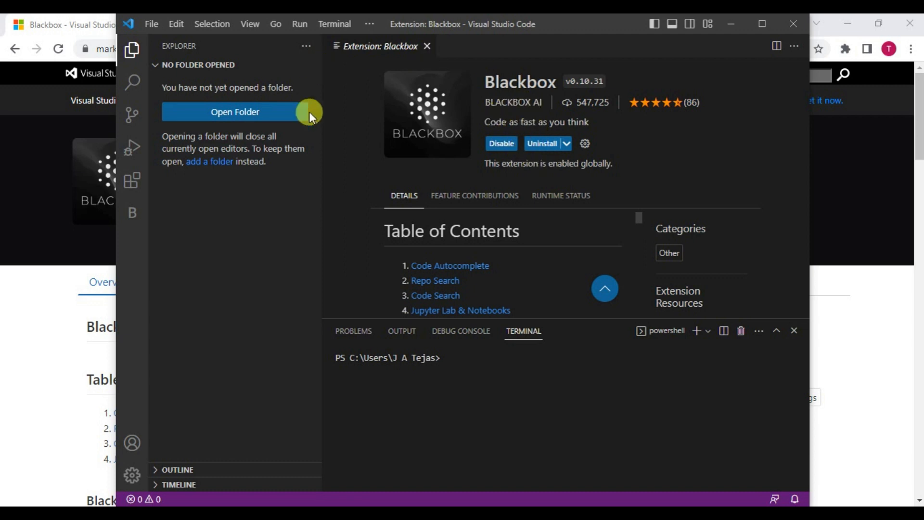
mouse_move(526, 214)
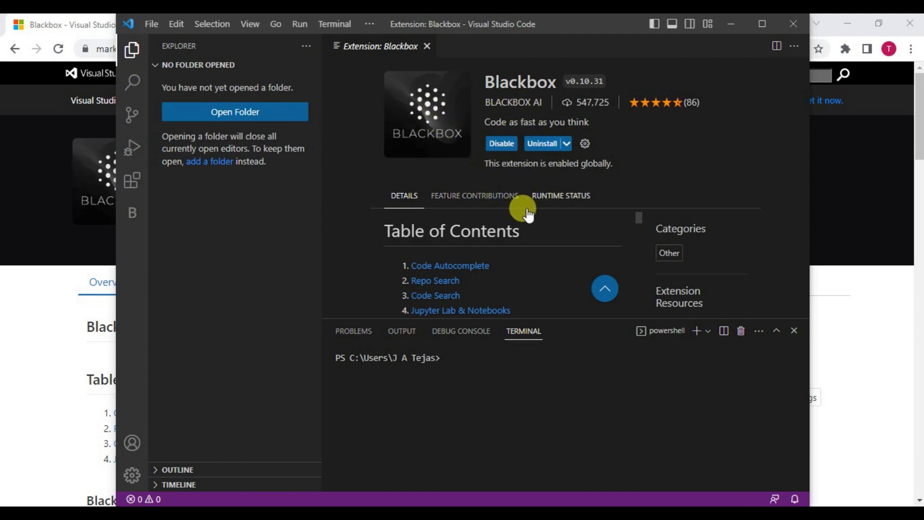
mouse_move(527, 212)
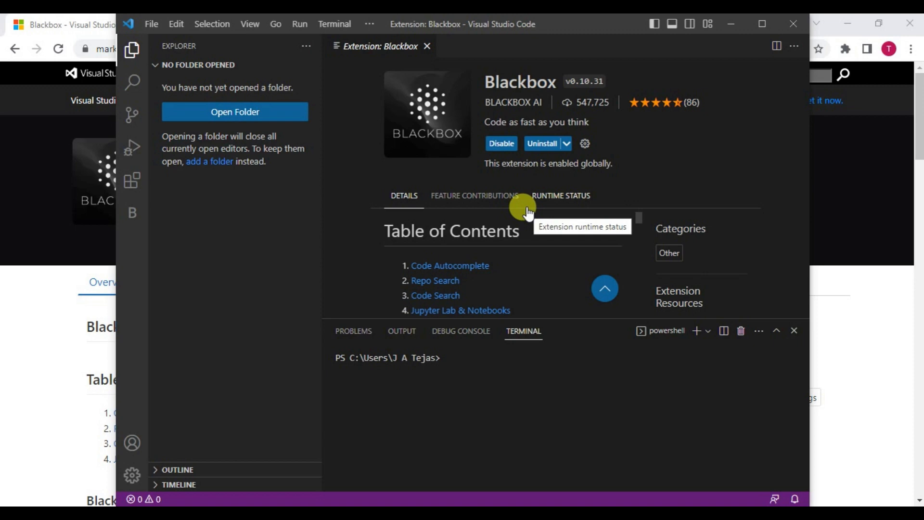
mouse_move(583, 179)
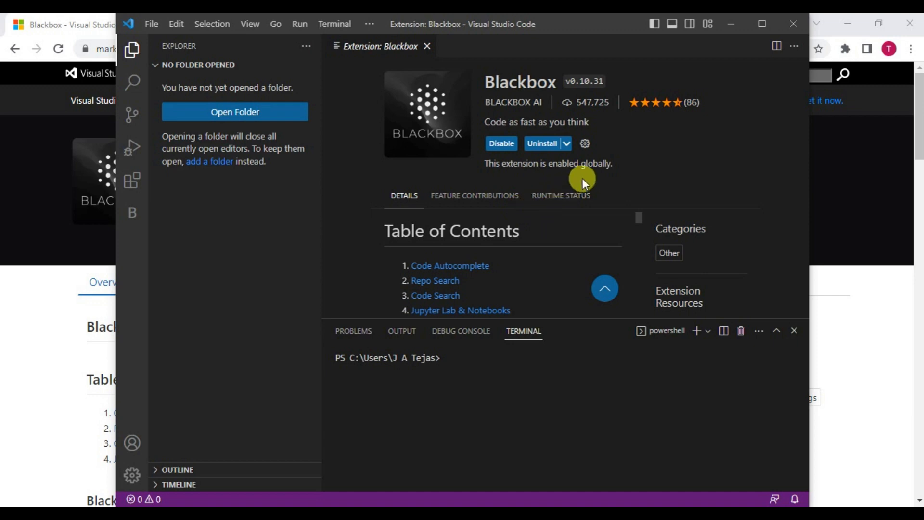
mouse_move(636, 177)
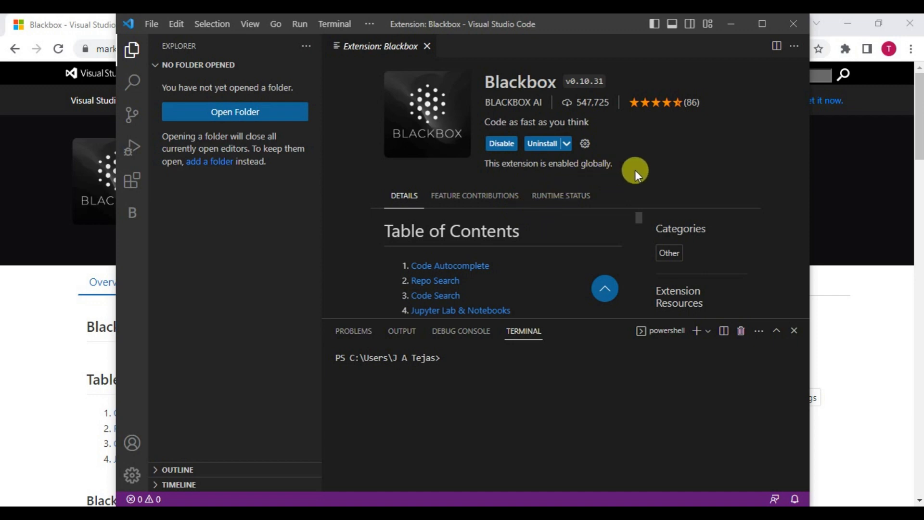